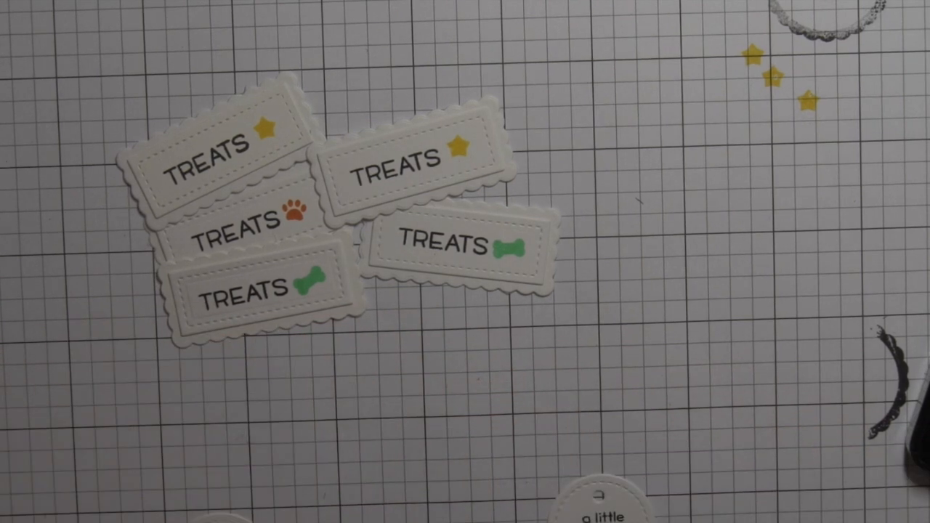
left_click_drag(596, 509, 668, 306)
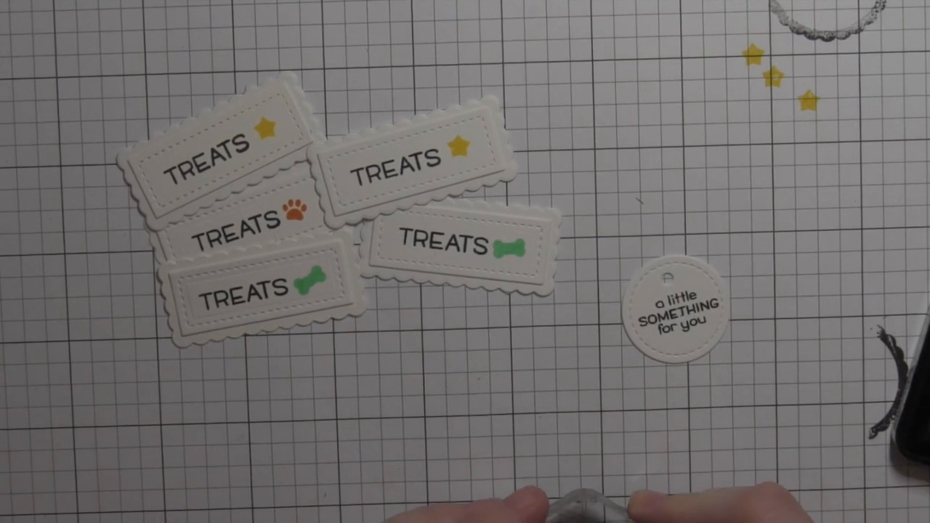